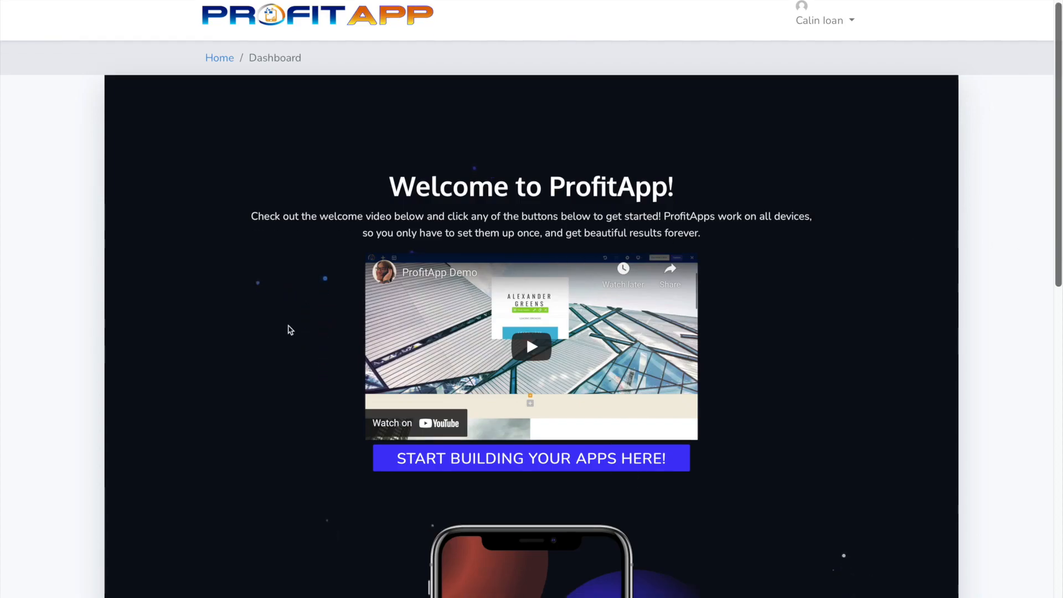
# Step: Go from the welcome page to the My Apps dashboard listing Serapisnow and ProfitApp
pyautogui.scroll(-3)
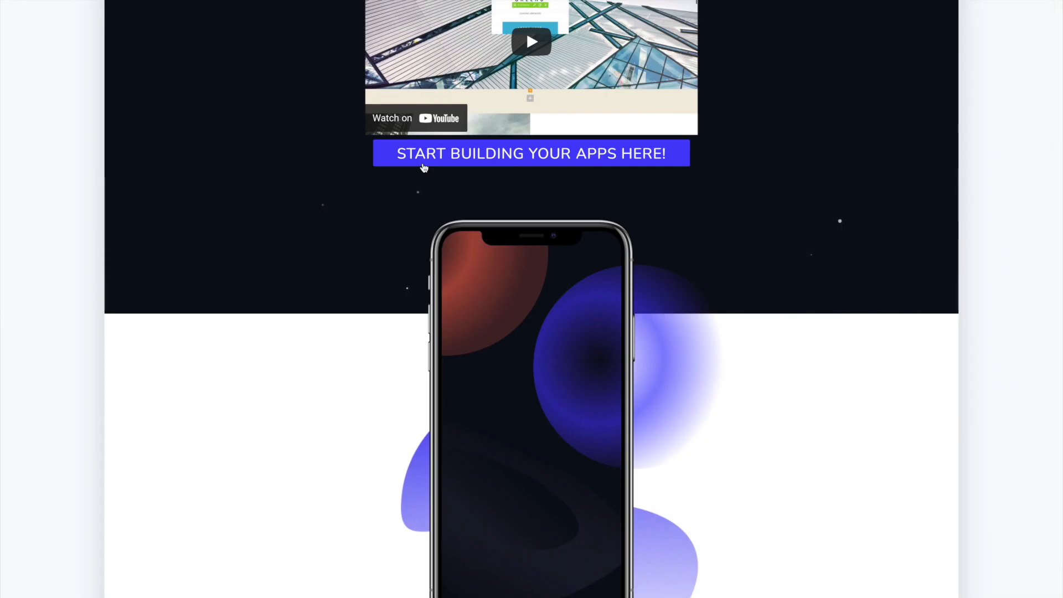
pyautogui.click(531, 153)
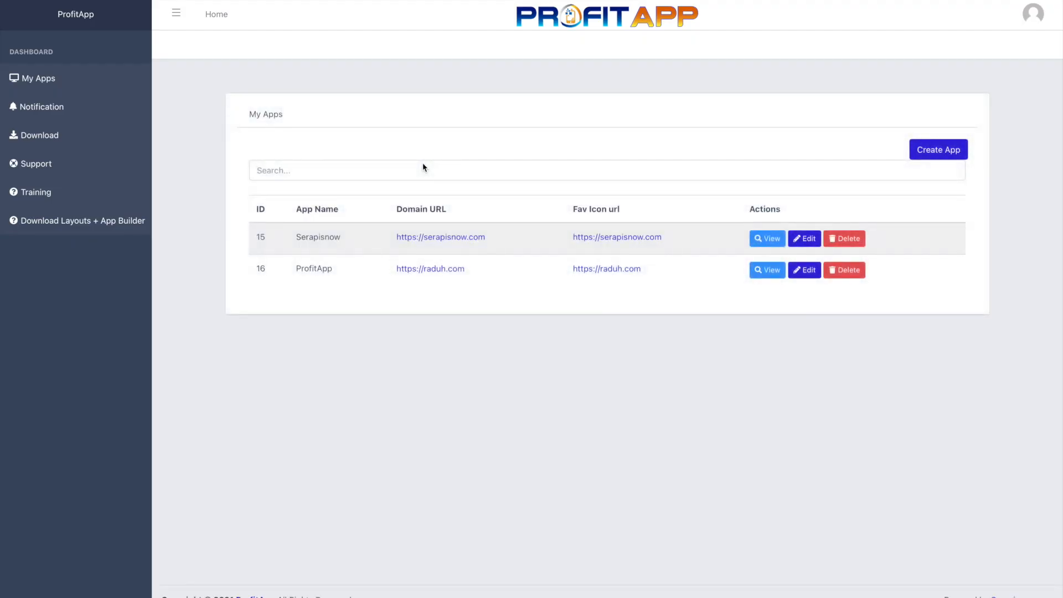
pyautogui.moveTo(809, 119)
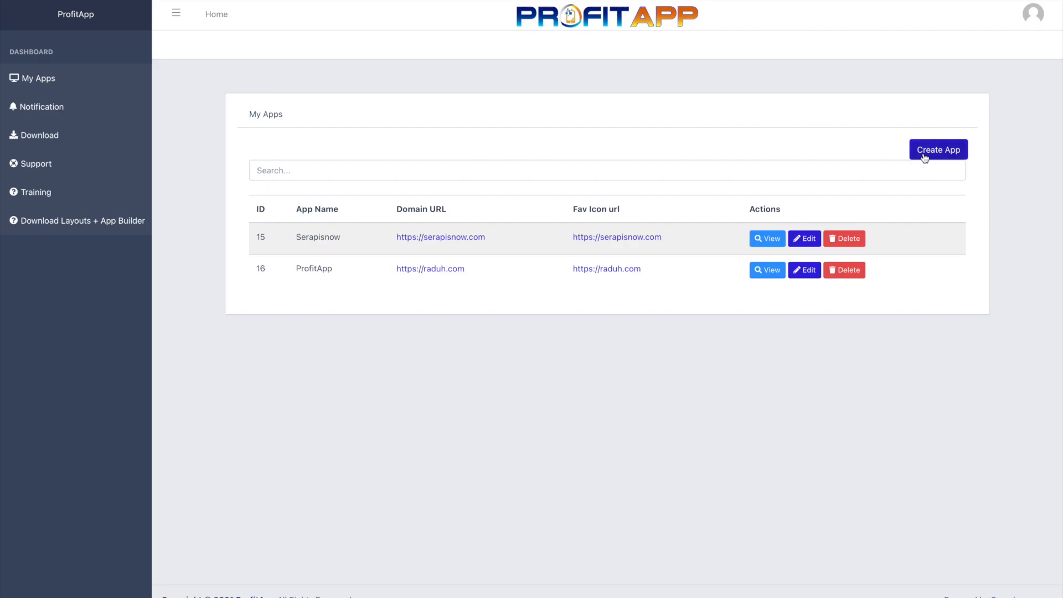
pyautogui.click(938, 149)
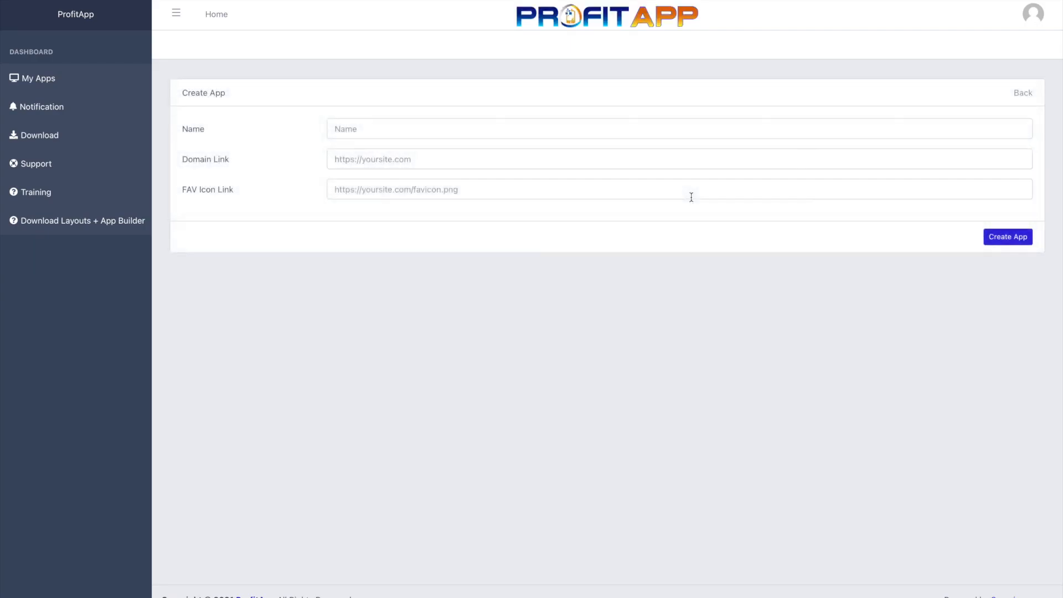
pyautogui.click(1007, 237)
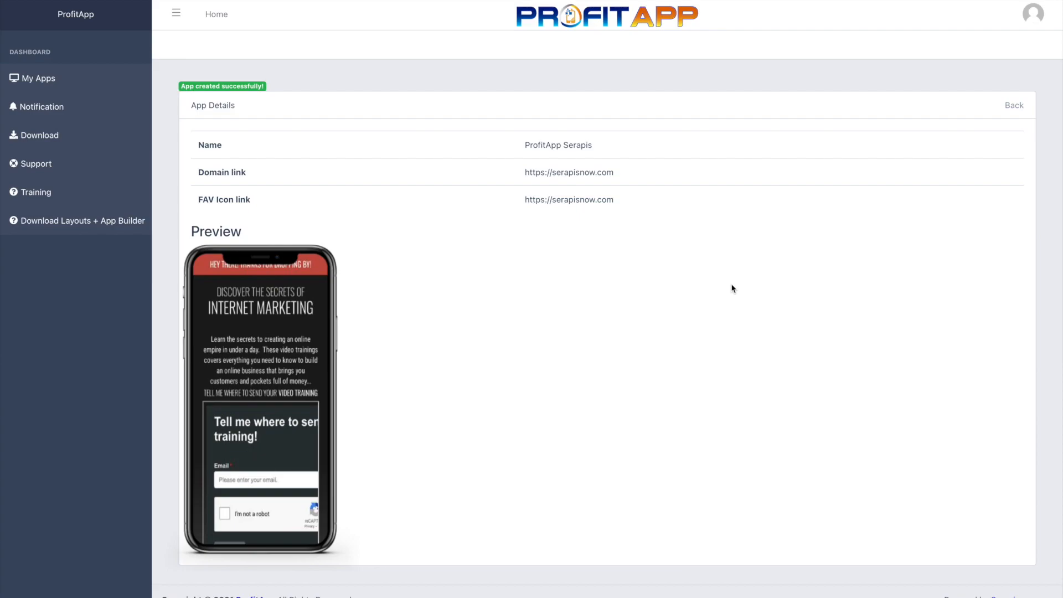
pyautogui.moveTo(1020, 113)
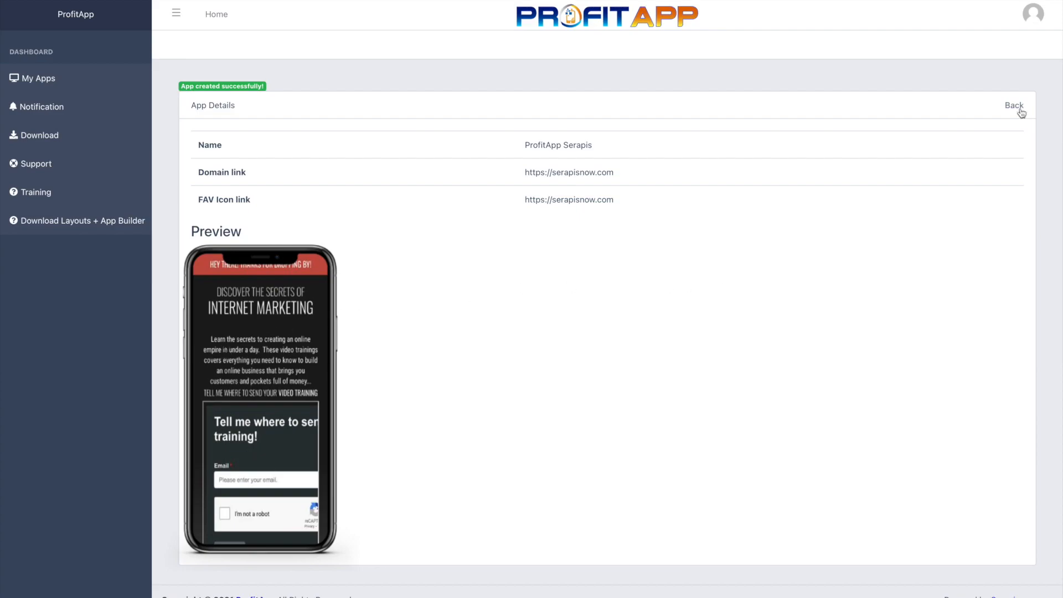
pyautogui.click(1014, 105)
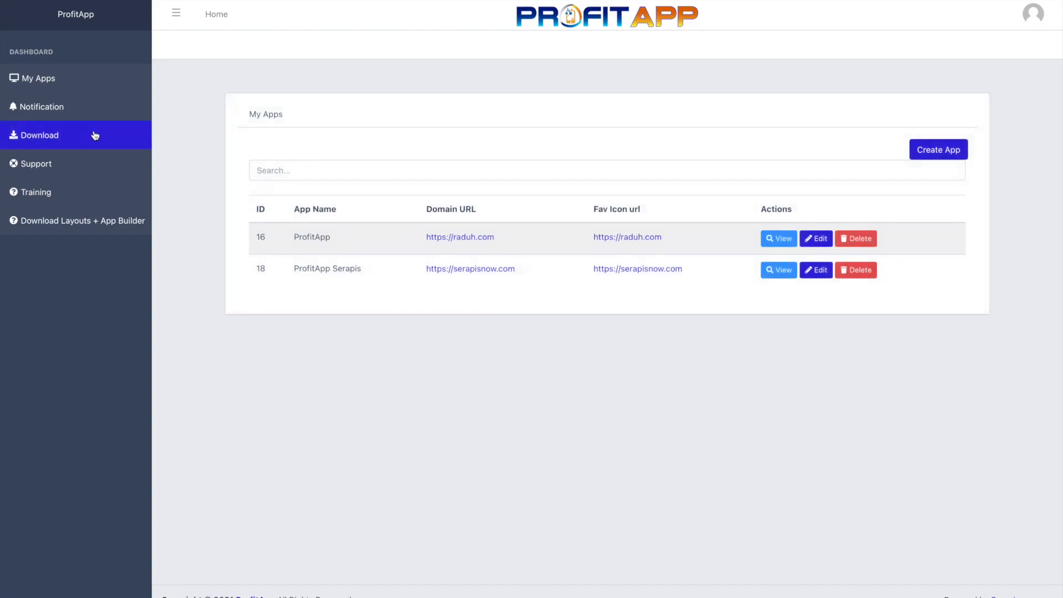
pyautogui.moveTo(167, 155)
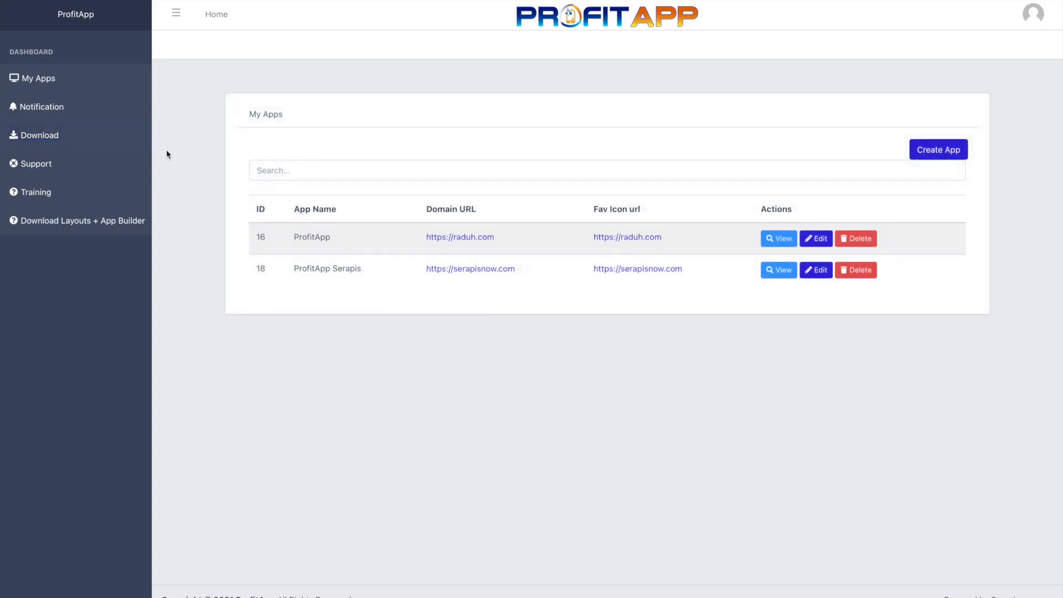
pyautogui.moveTo(470, 268)
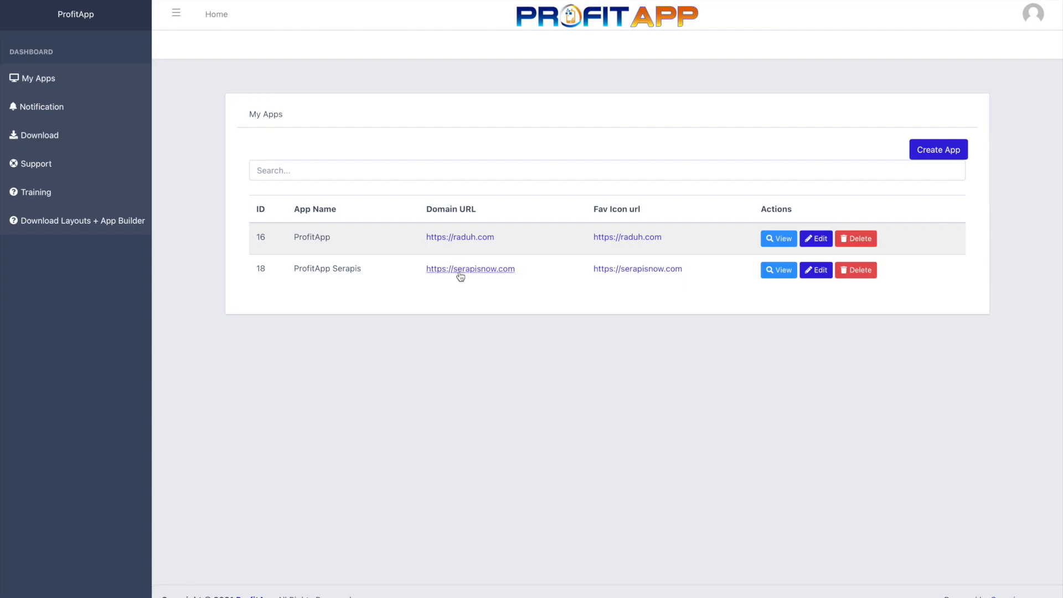
pyautogui.moveTo(465, 282)
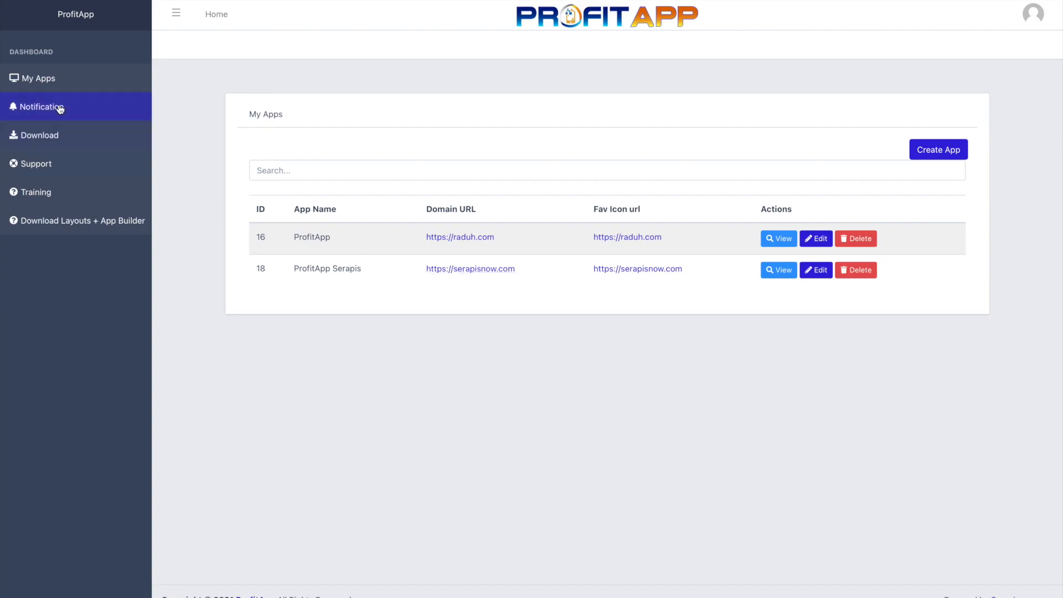
# Step: Show the Send Notification form from the left sidebar
pyautogui.click(44, 106)
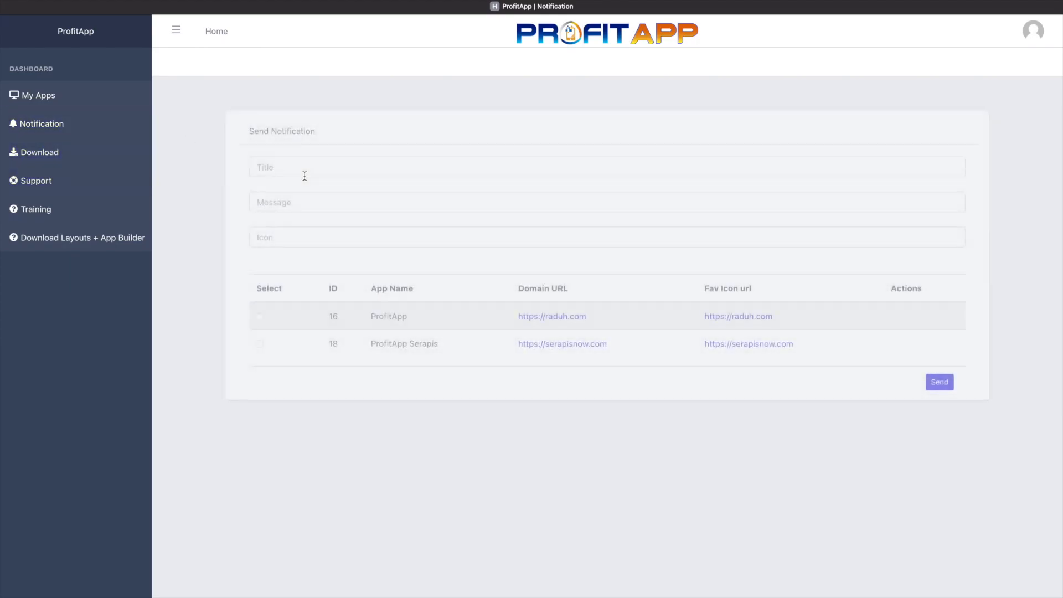
# Step: Send ProfitApp Serapis a notification titled 'ProfitApp Test' saying 'This is so cool!'
pyautogui.click(260, 343)
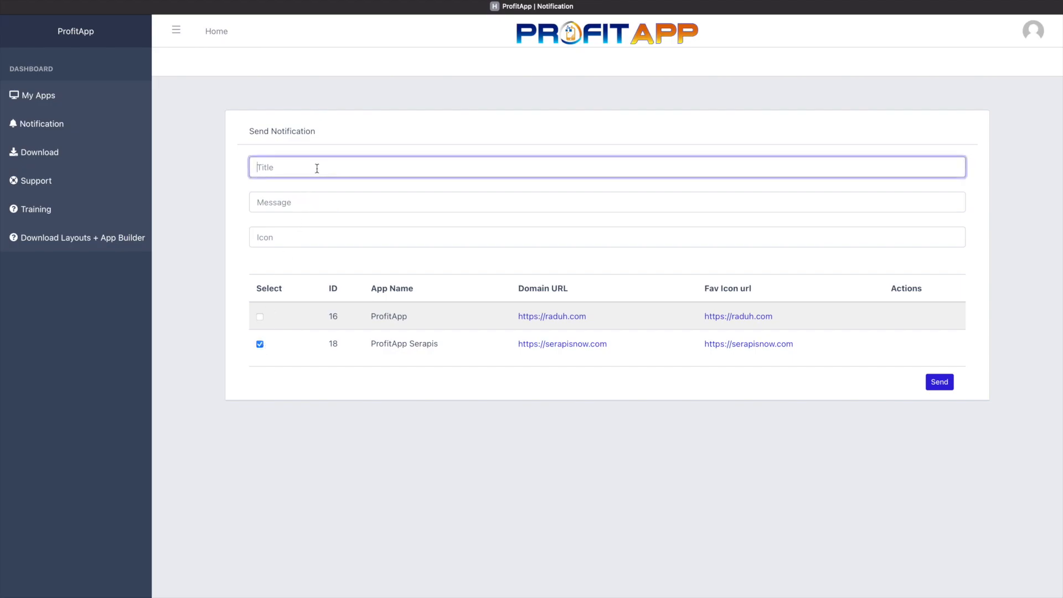
pyautogui.write('ProfitApp T')
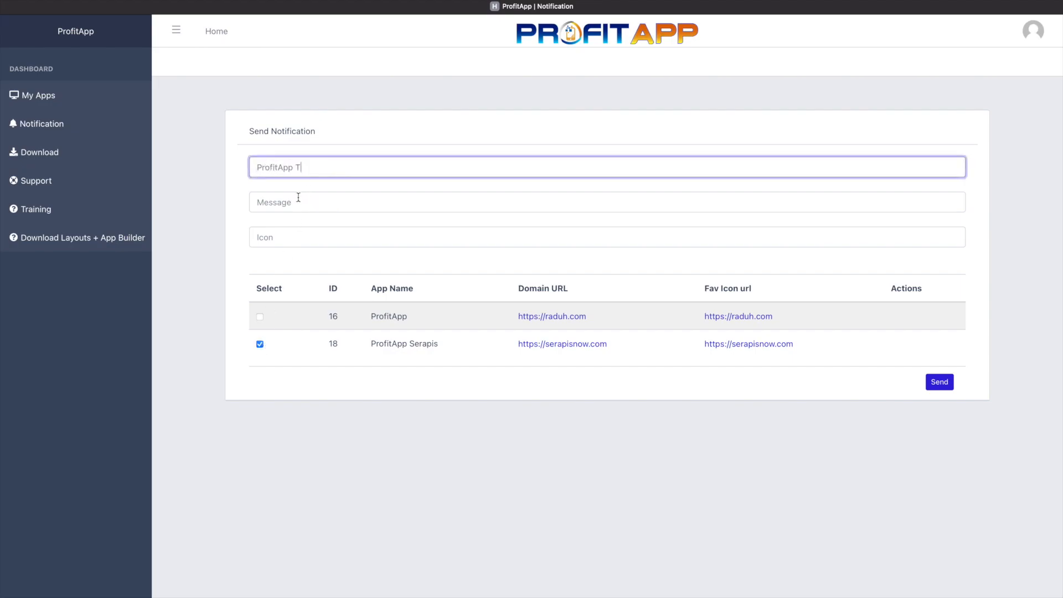
pyautogui.write('This is so cool!')
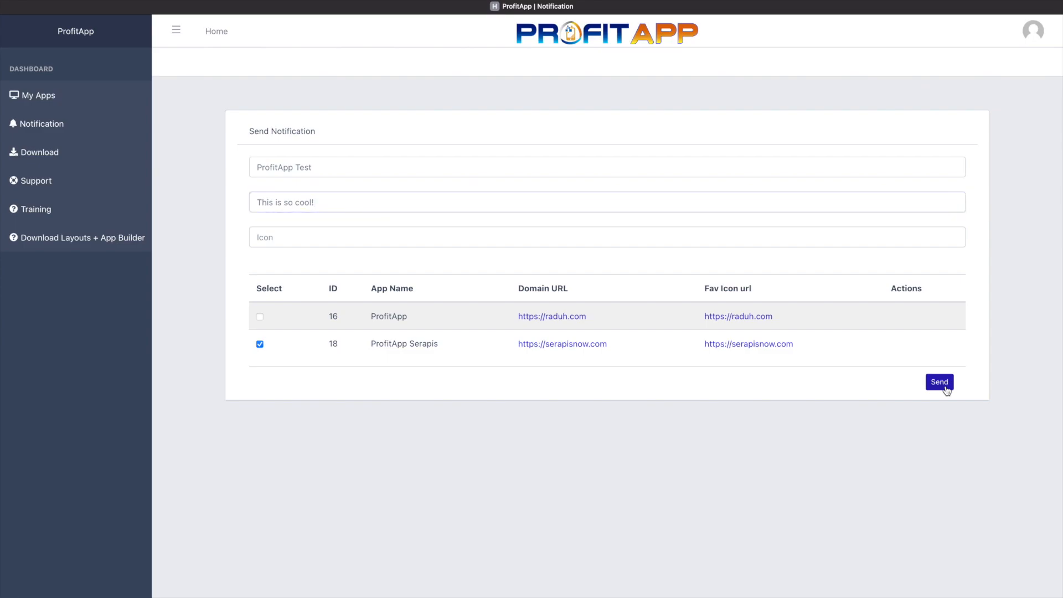
pyautogui.click(940, 382)
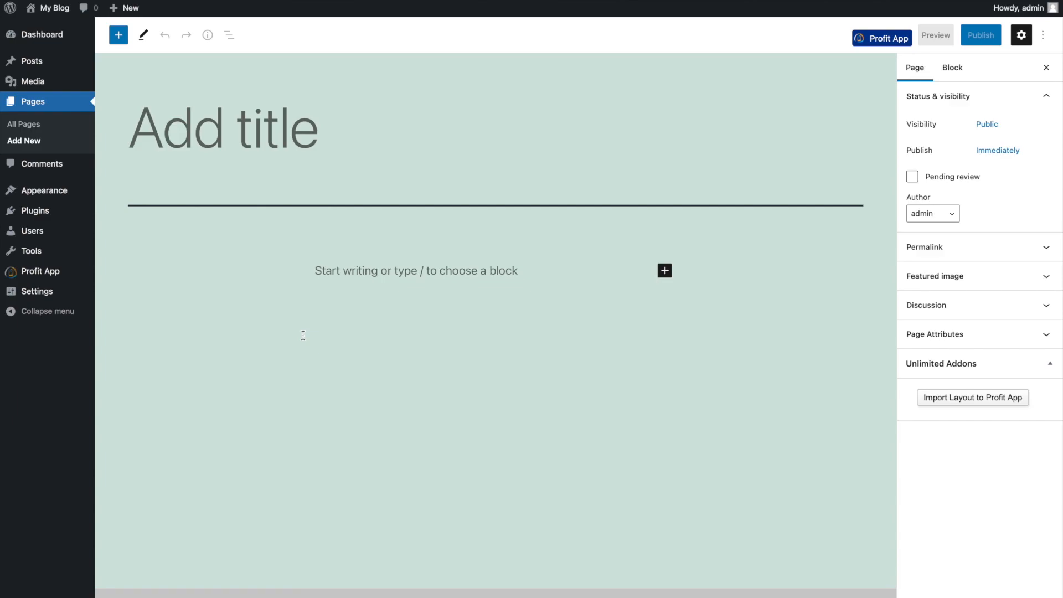
pyautogui.moveTo(655, 376)
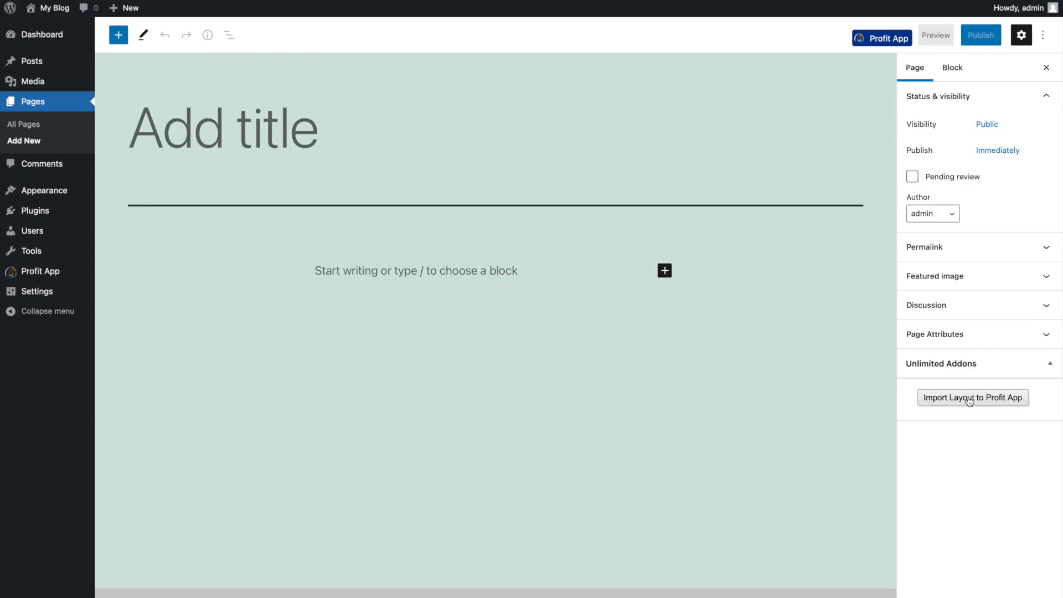
# Step: Import the finance_template layout into the new WordPress page via Import Layout to Profit App
pyautogui.click(972, 397)
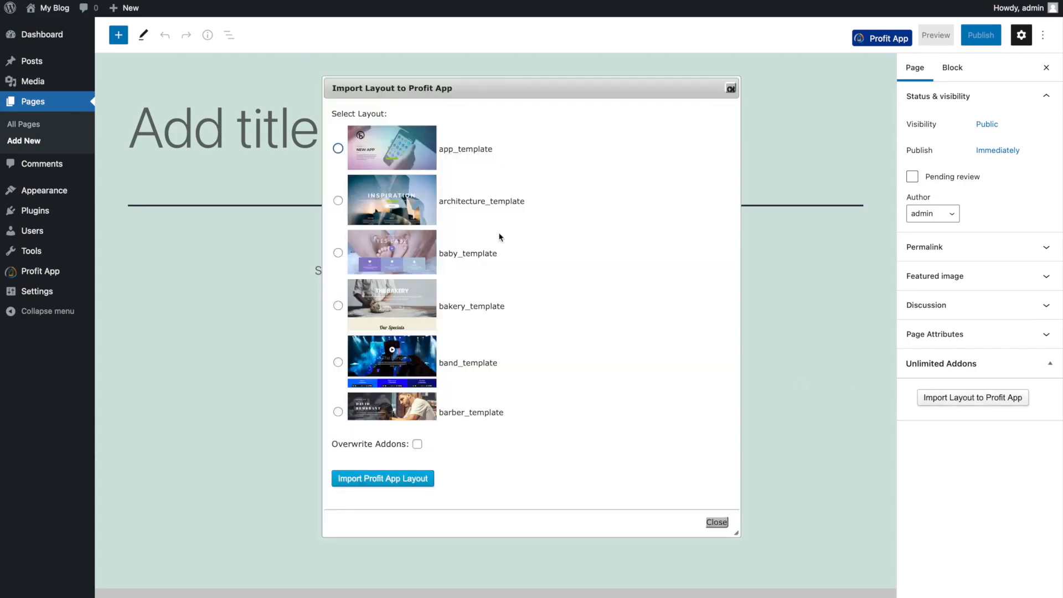
pyautogui.scroll(-3)
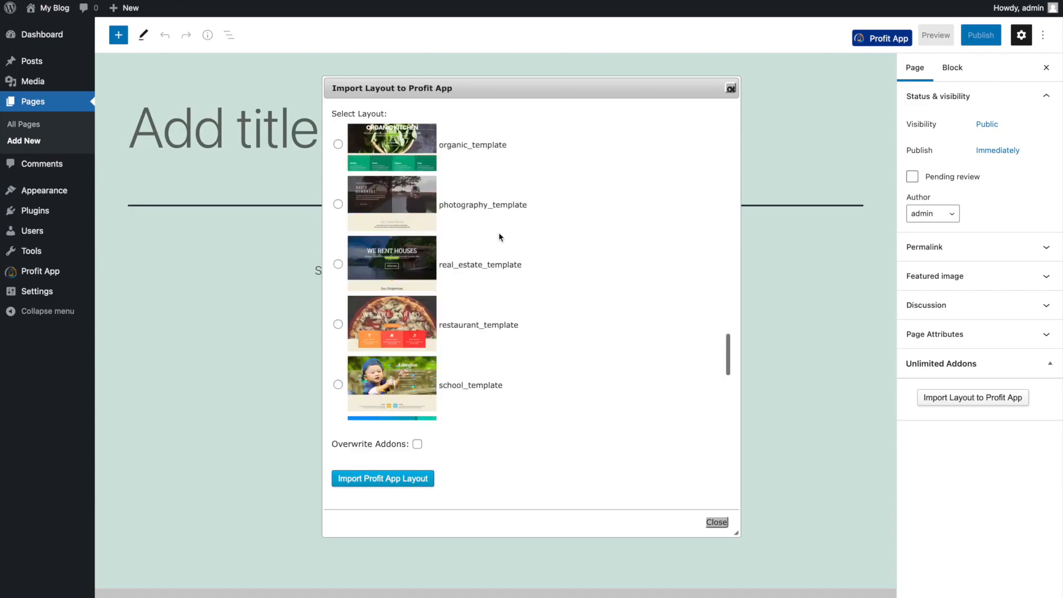
pyautogui.scroll(-3)
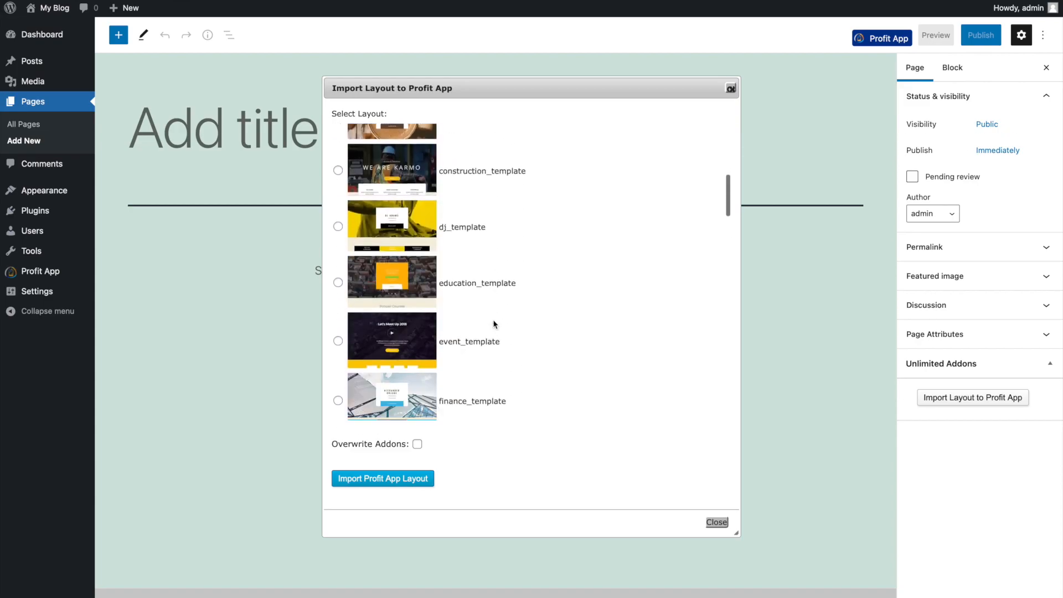
pyautogui.scroll(-3)
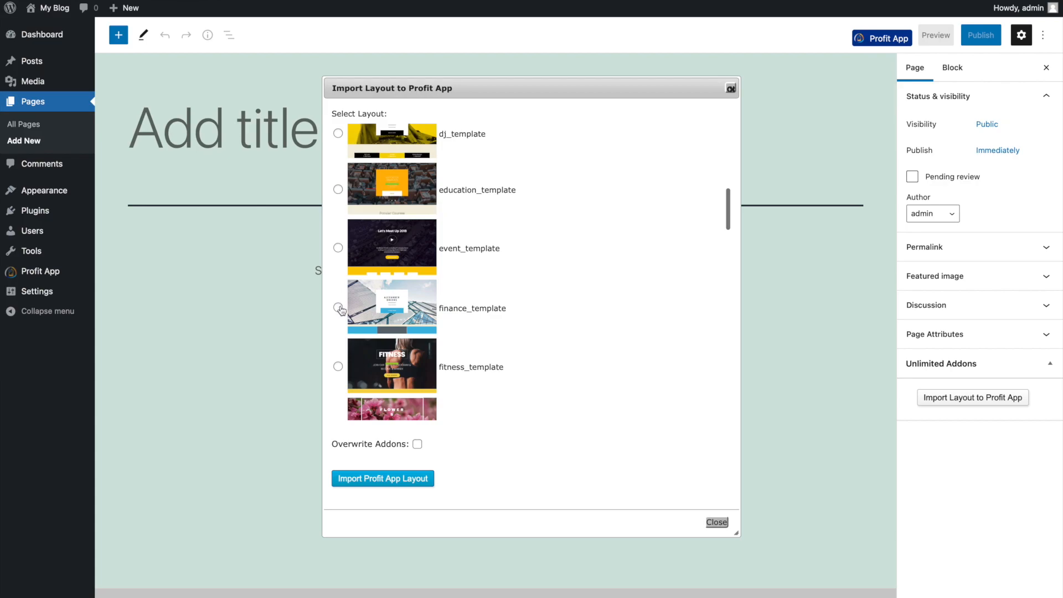
pyautogui.click(339, 307)
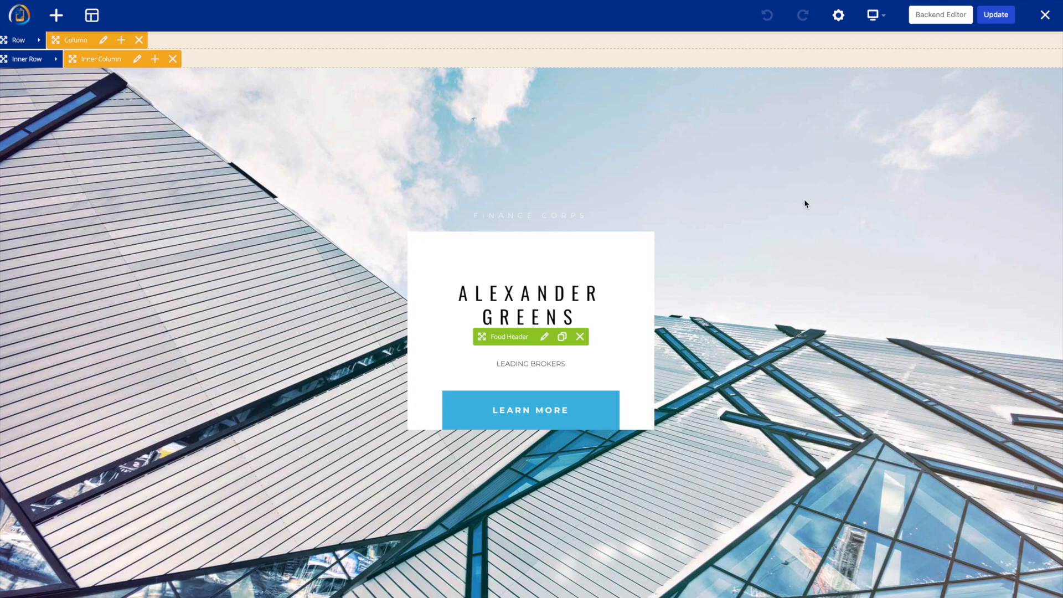
pyautogui.moveTo(545, 336)
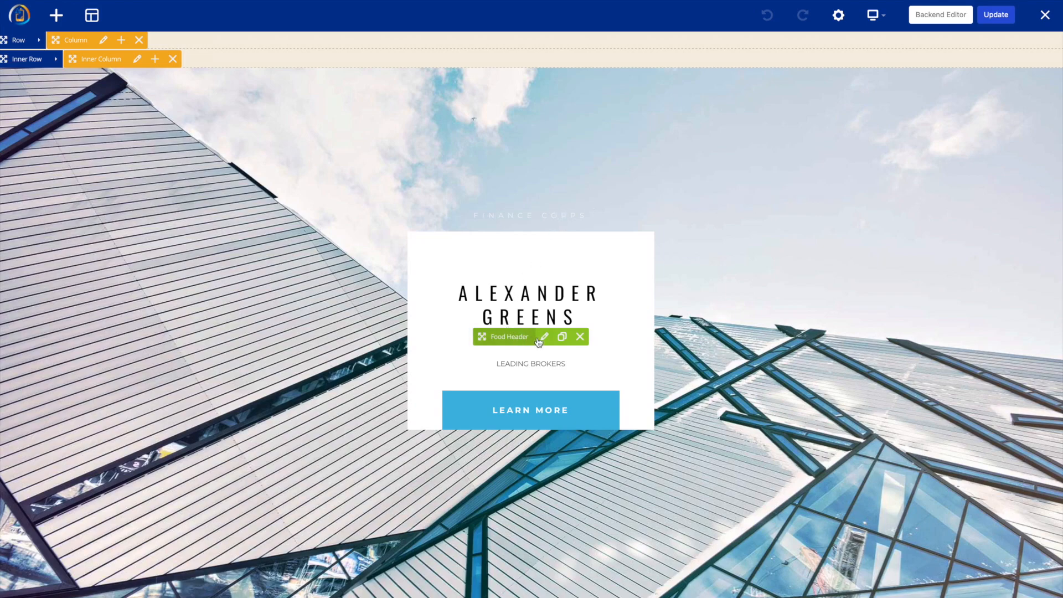
# Step: Browse the finance page sections and review the About Us Split Video Teaser settings, then close them
pyautogui.scroll(-3)
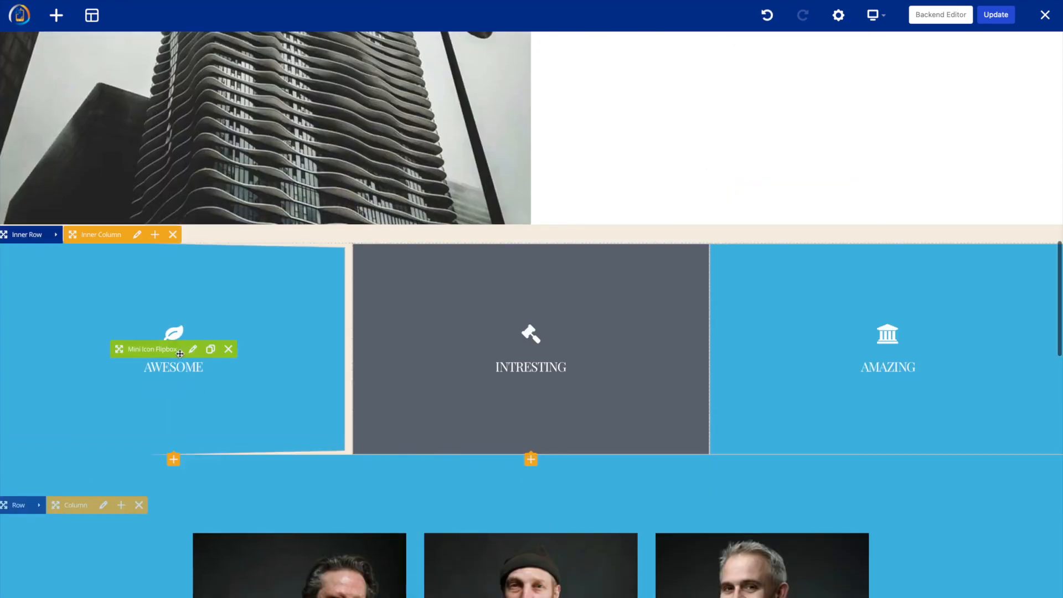
pyautogui.scroll(-3)
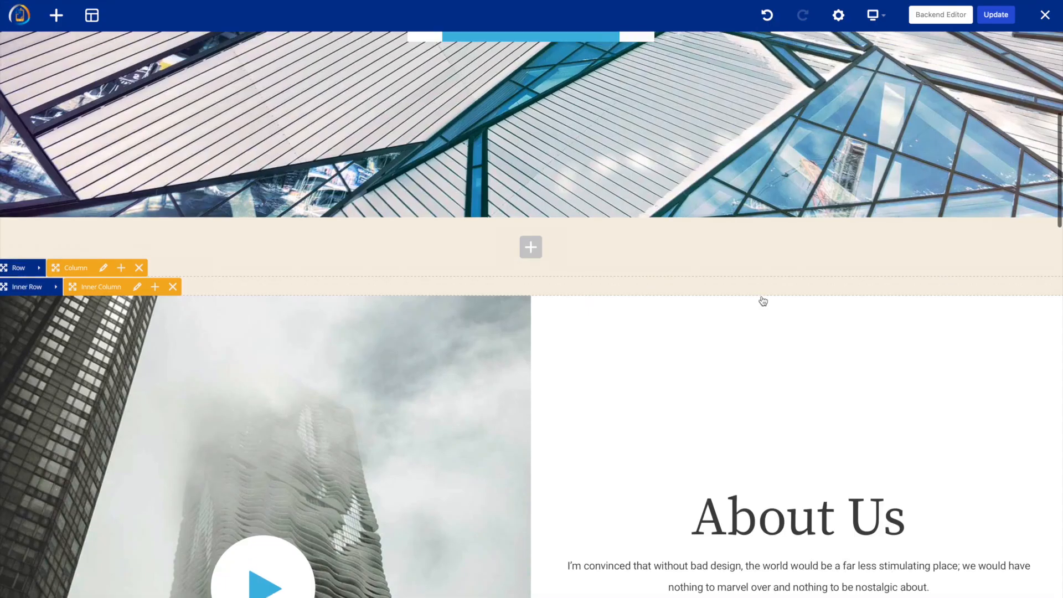
pyautogui.scroll(-3)
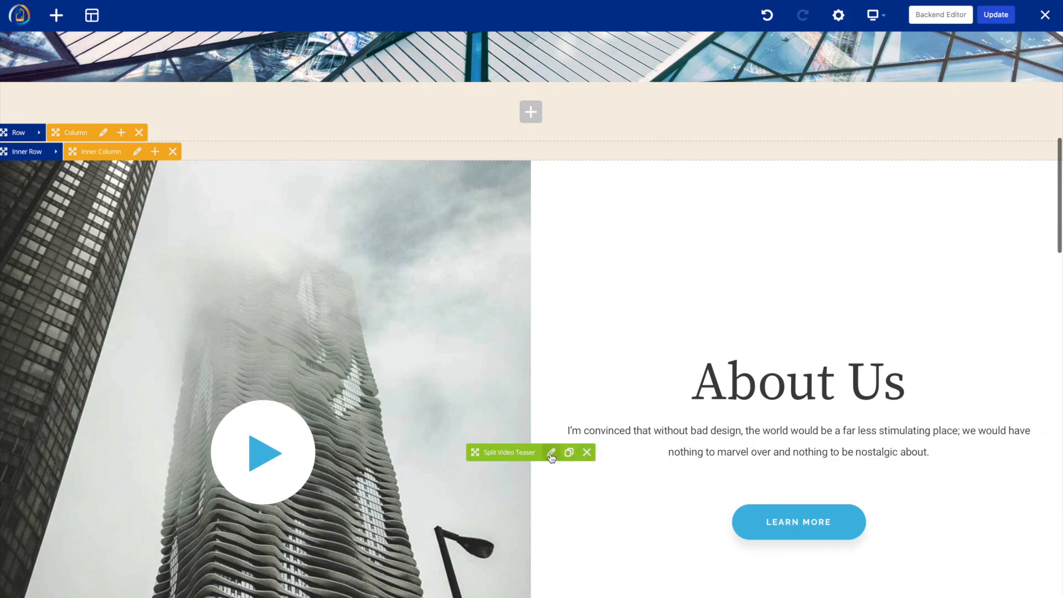
pyautogui.click(552, 452)
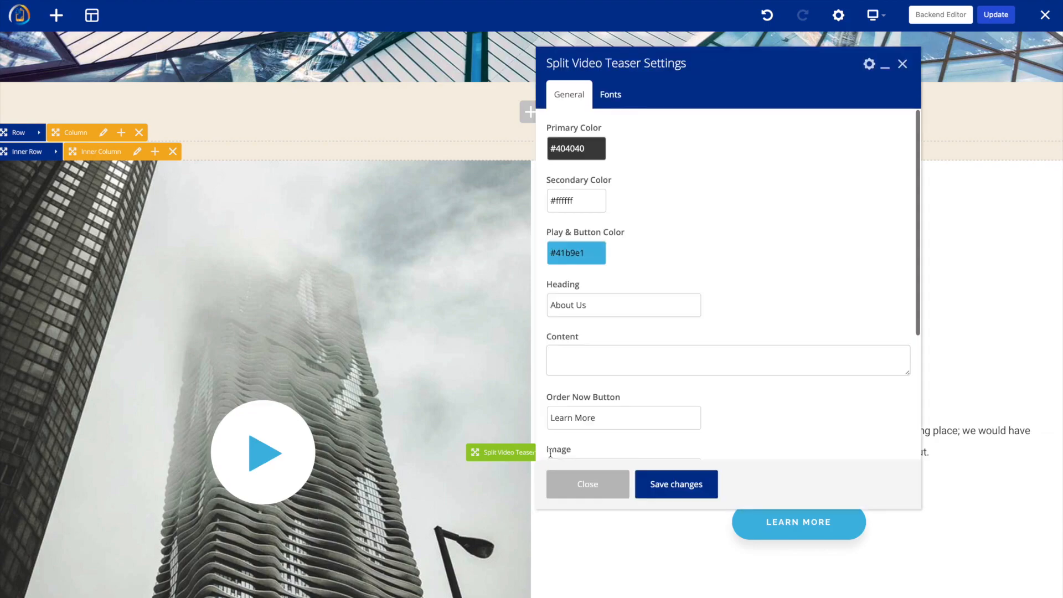
pyautogui.click(587, 484)
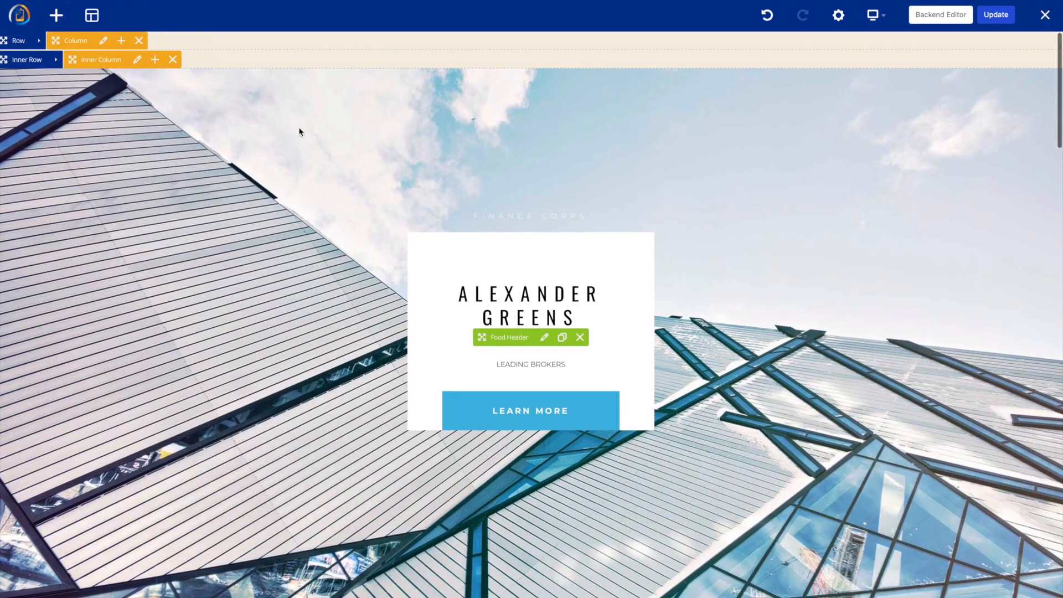
# Step: Browse the Add Element library through Starter Pack, Banners, Content Boxes and Caption Effects
pyautogui.click(56, 14)
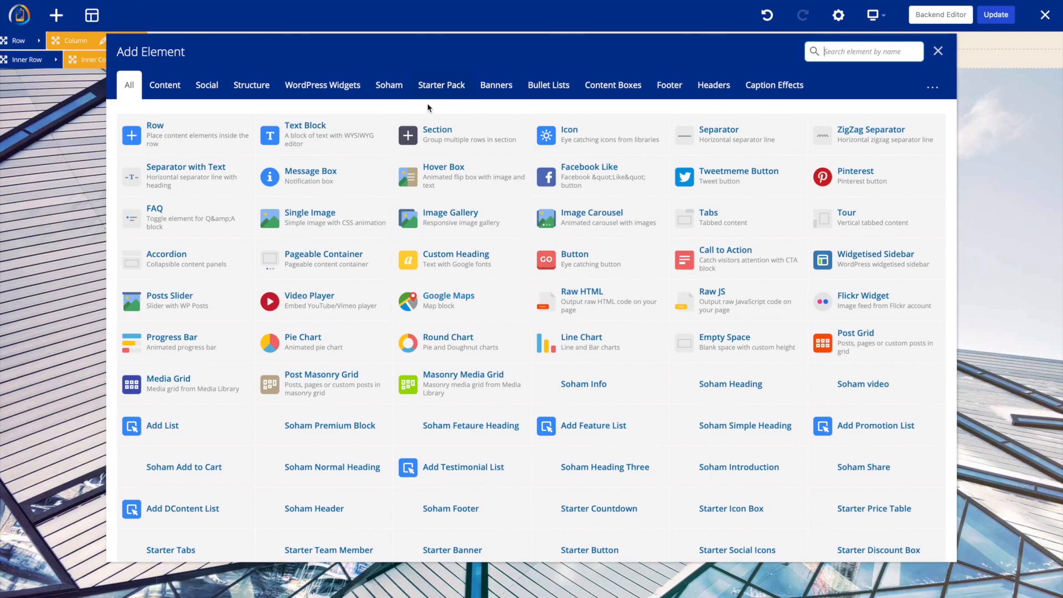
pyautogui.moveTo(442, 86)
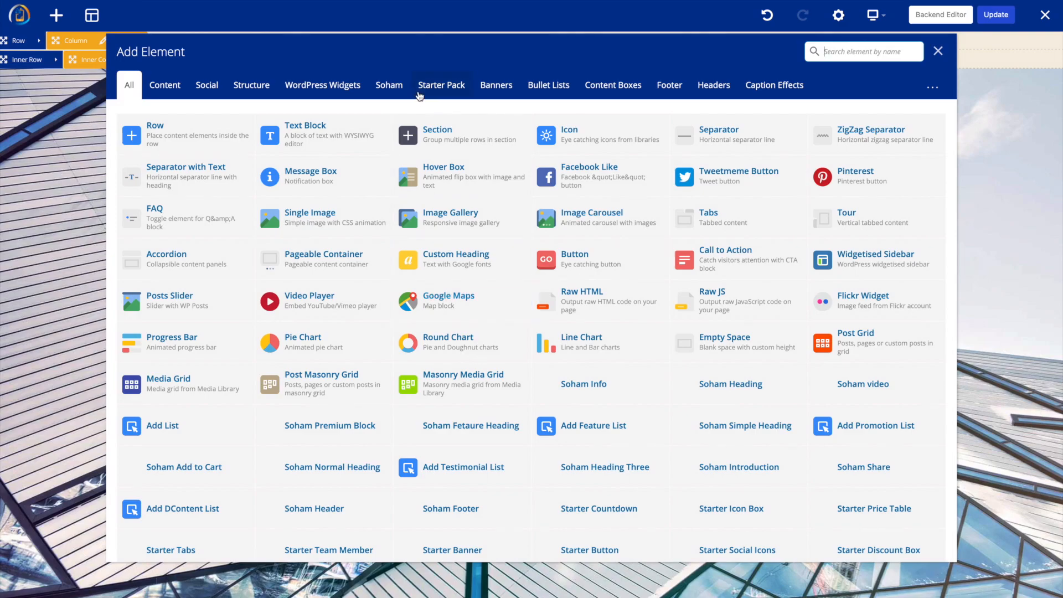
pyautogui.scroll(-3)
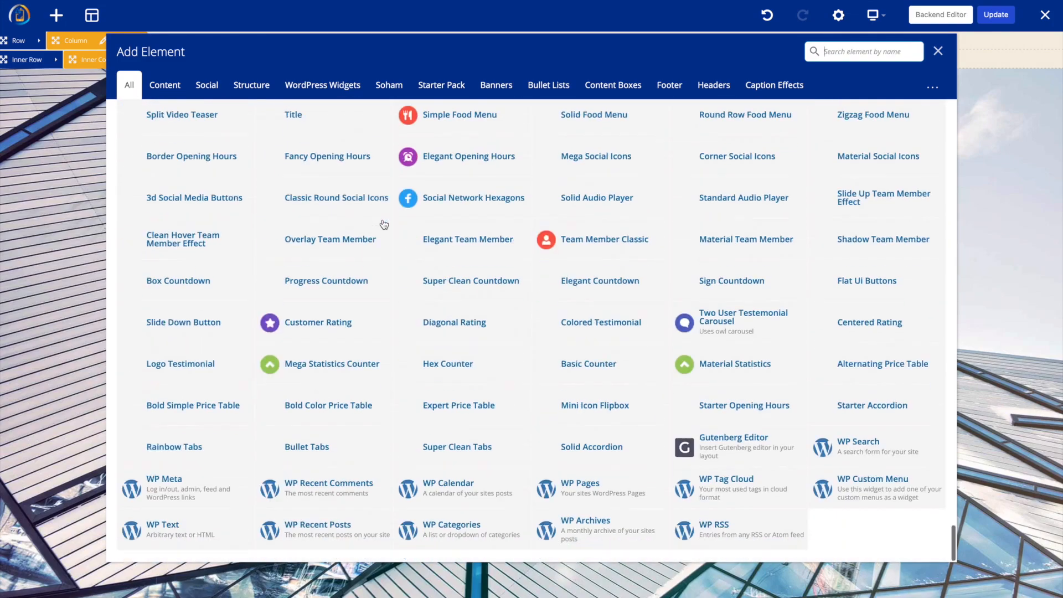
pyautogui.moveTo(330, 239)
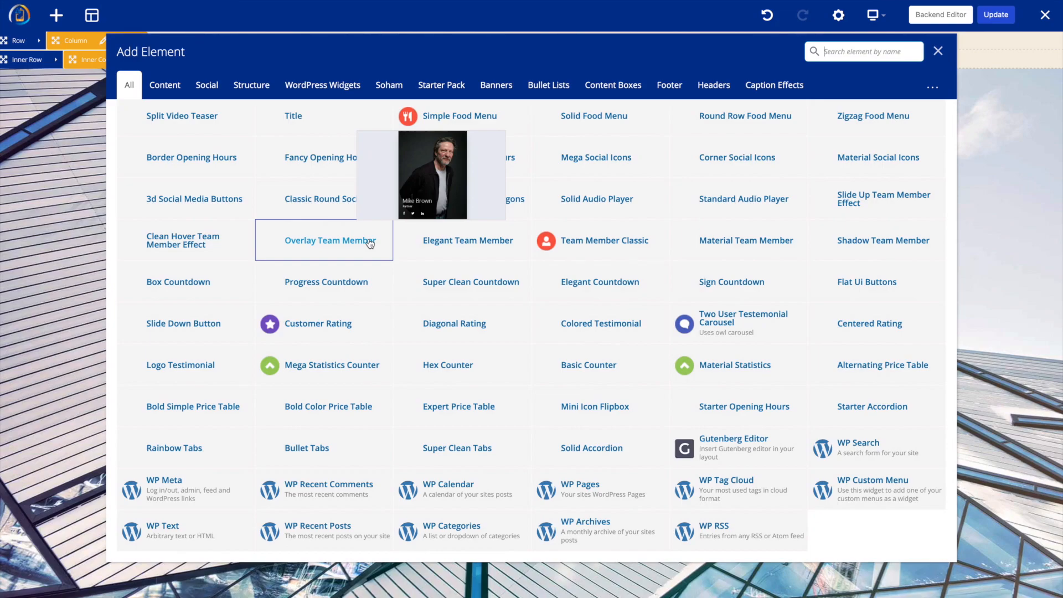
pyautogui.click(441, 85)
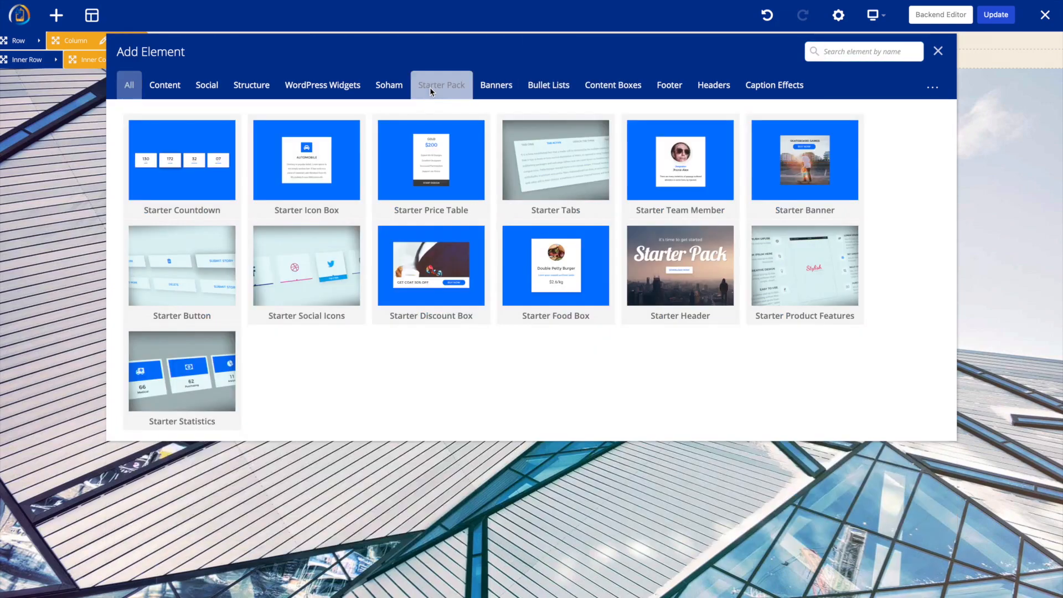
pyautogui.click(441, 85)
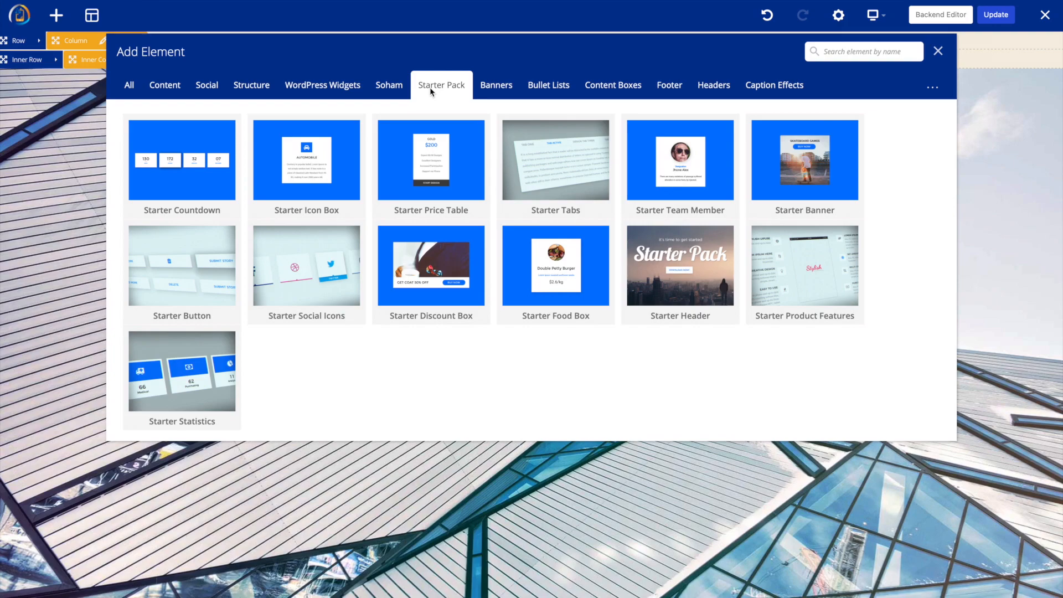
pyautogui.click(497, 85)
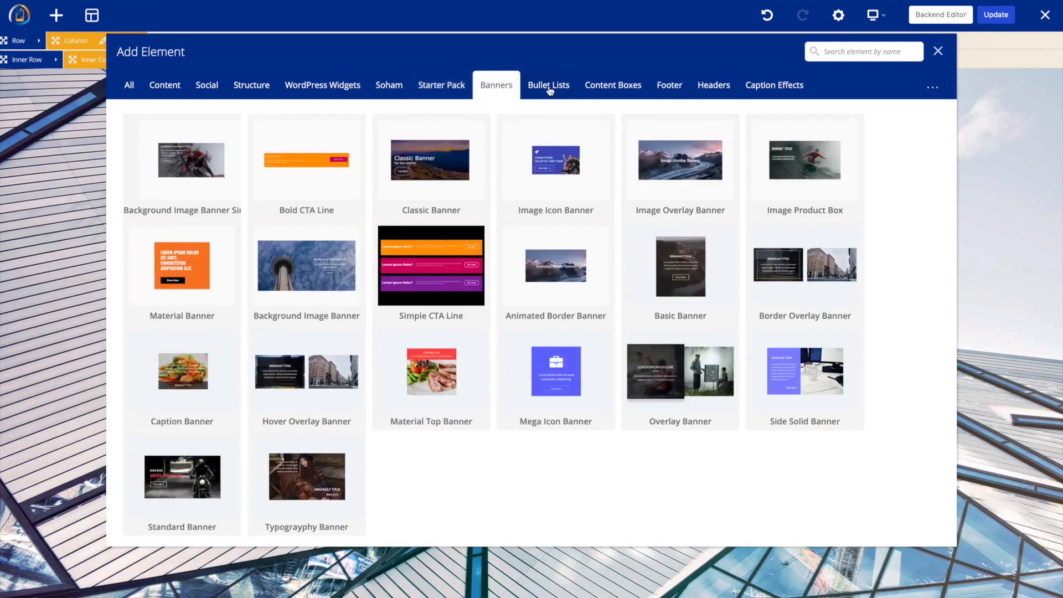
pyautogui.click(613, 85)
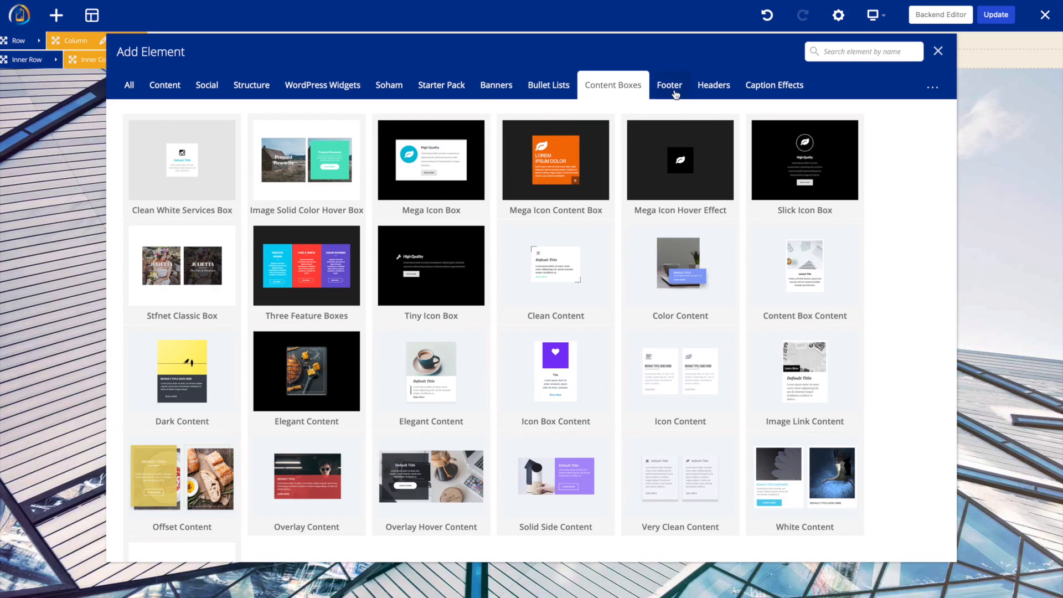
pyautogui.click(774, 85)
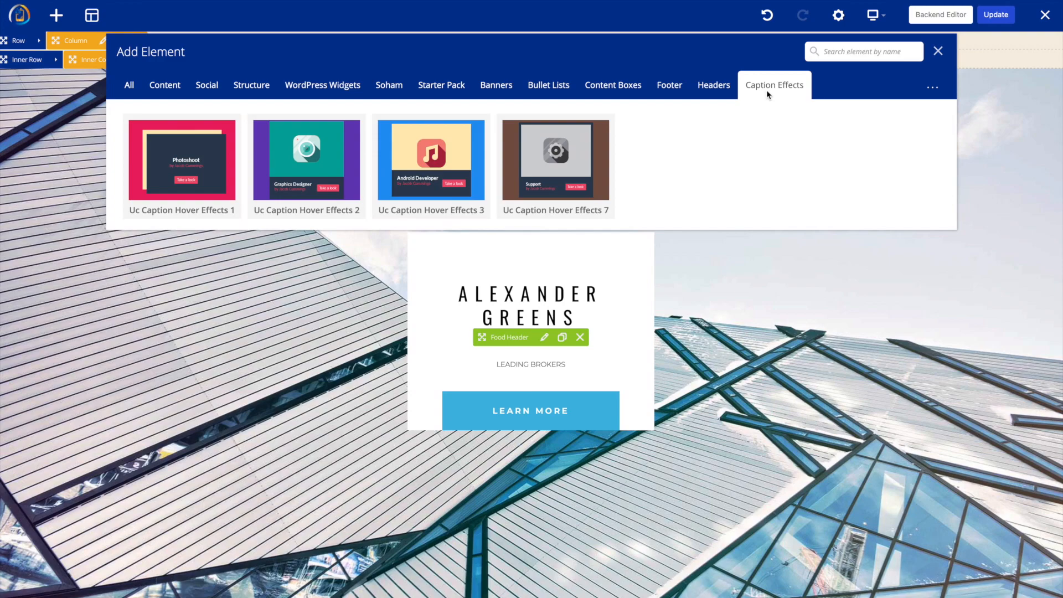
pyautogui.moveTo(884, 72)
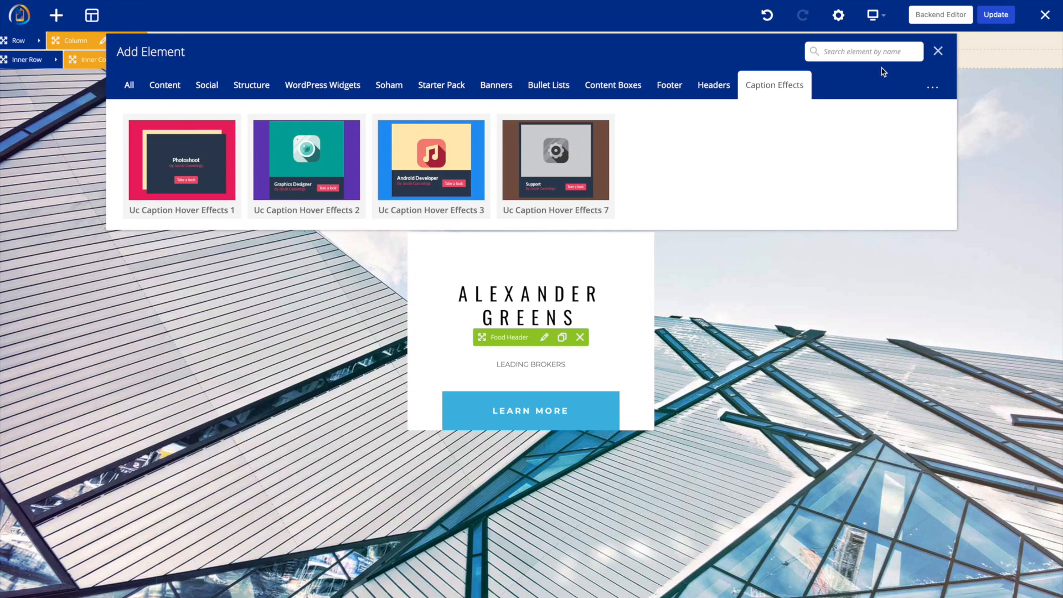
# Step: Close the Add Element library without adding anything and scroll down the page's flipbox cards and team photos
pyautogui.click(938, 51)
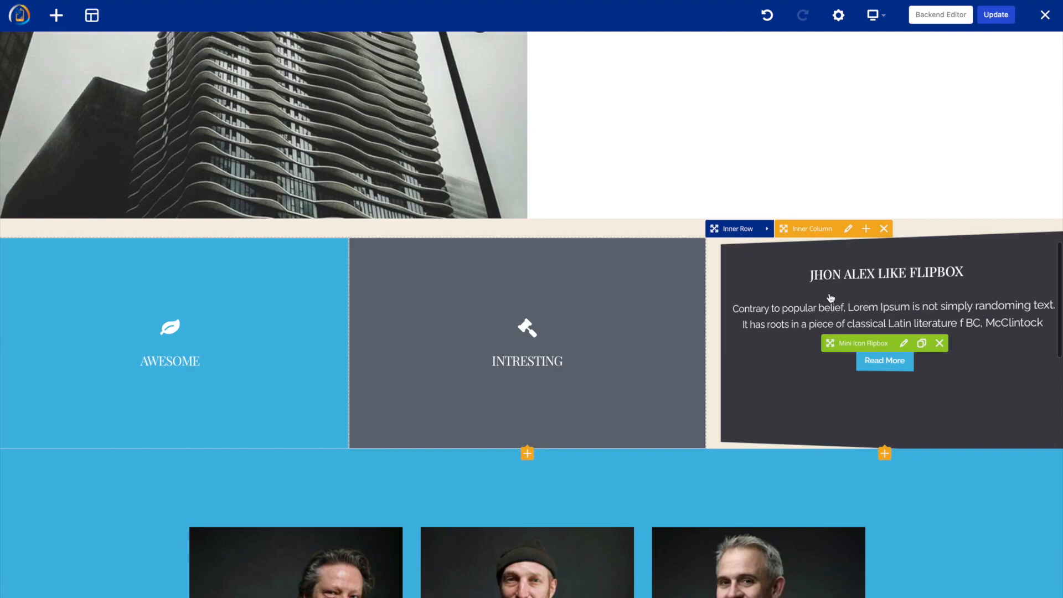
pyautogui.scroll(-3)
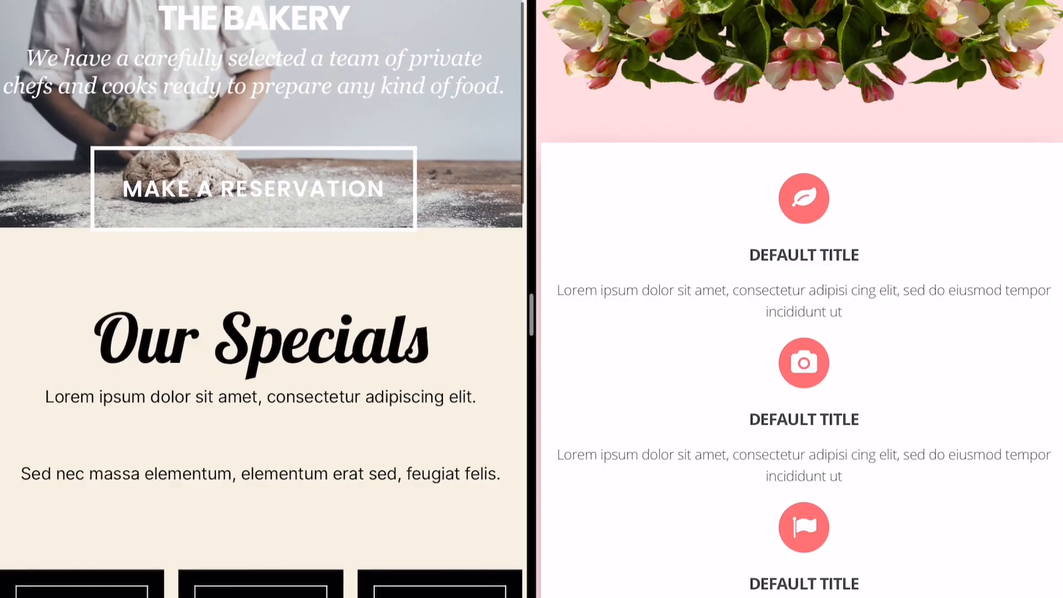
# Step: Scroll through the bakery menu app and the floral gallery app running in iPad split view
pyautogui.scroll(-3)
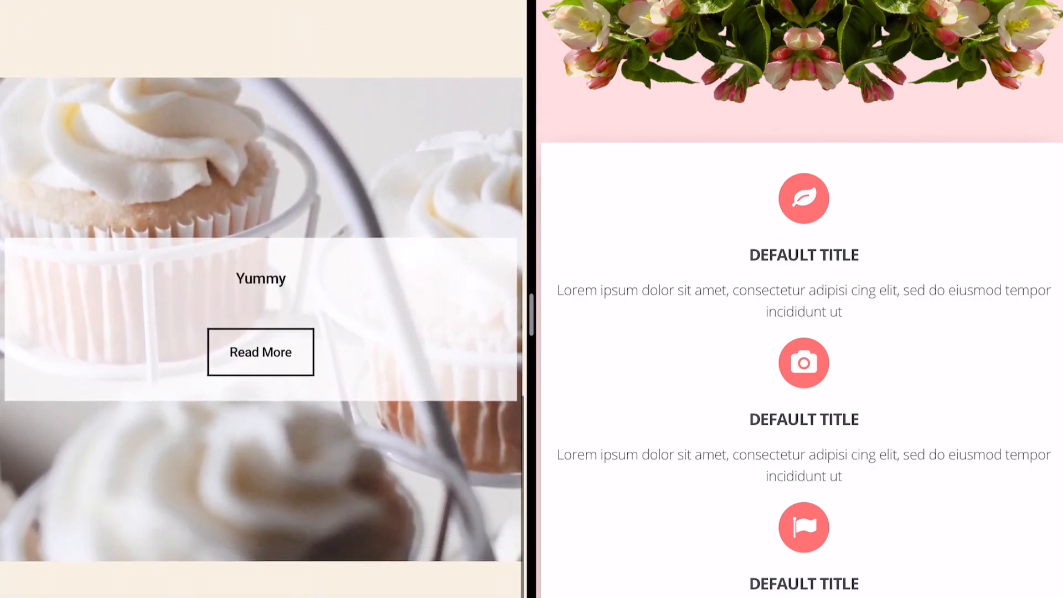
pyautogui.scroll(-3)
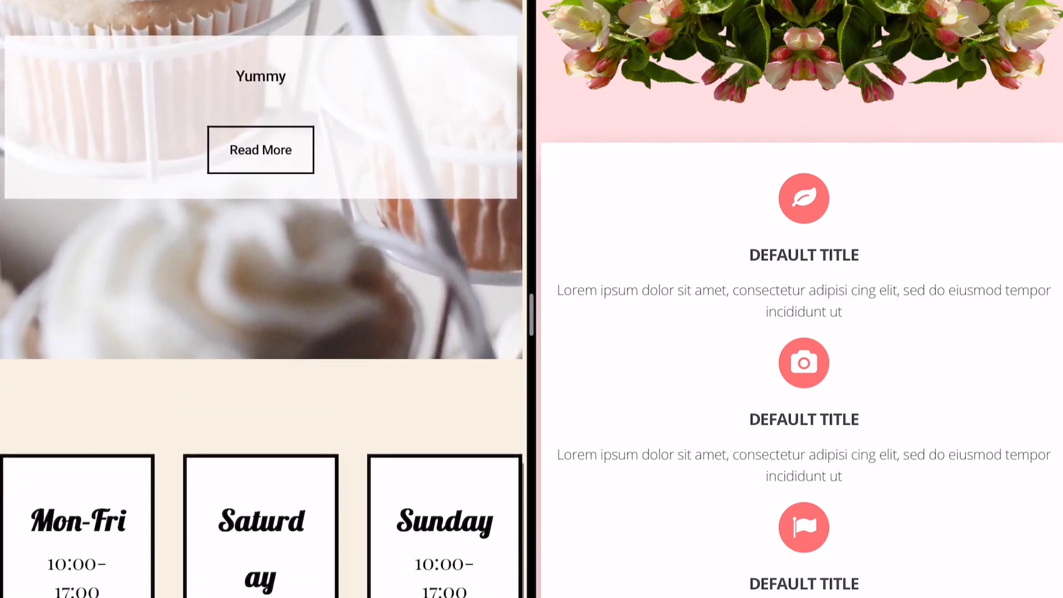
pyautogui.scroll(-3)
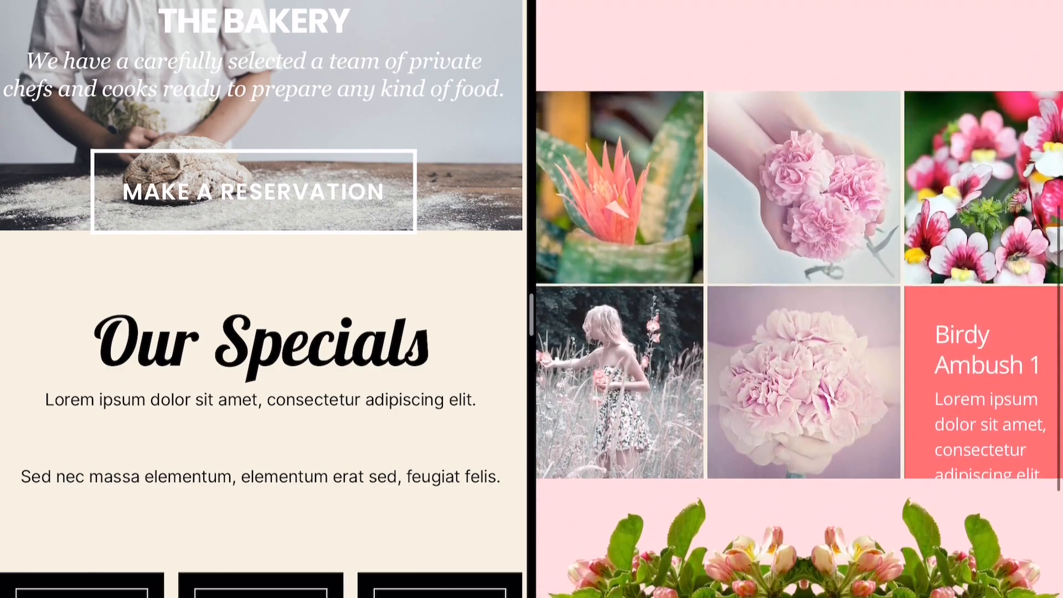
pyautogui.scroll(-3)
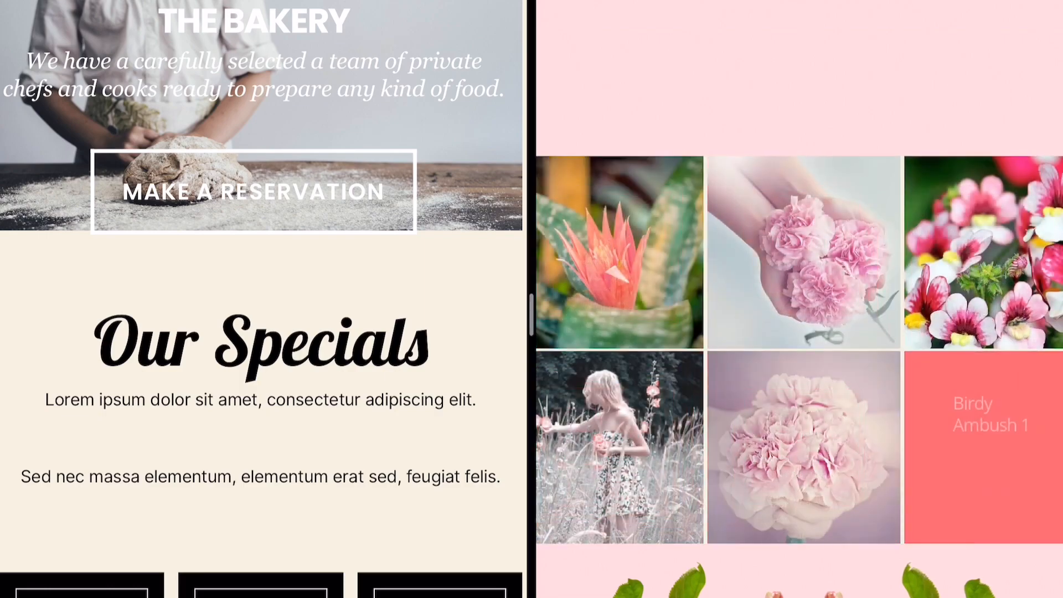
pyautogui.scroll(-3)
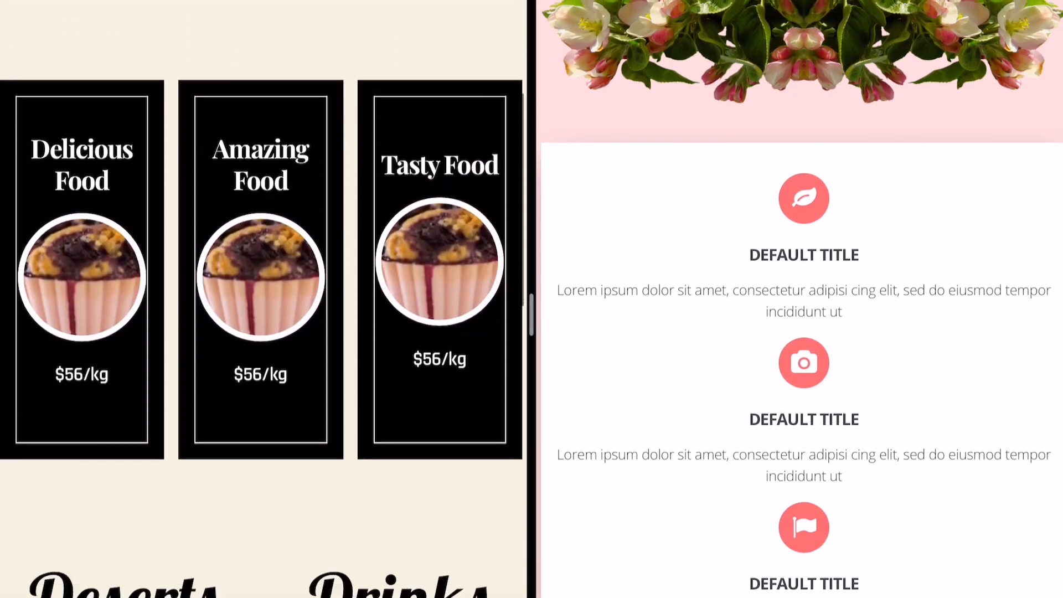
pyautogui.scroll(-3)
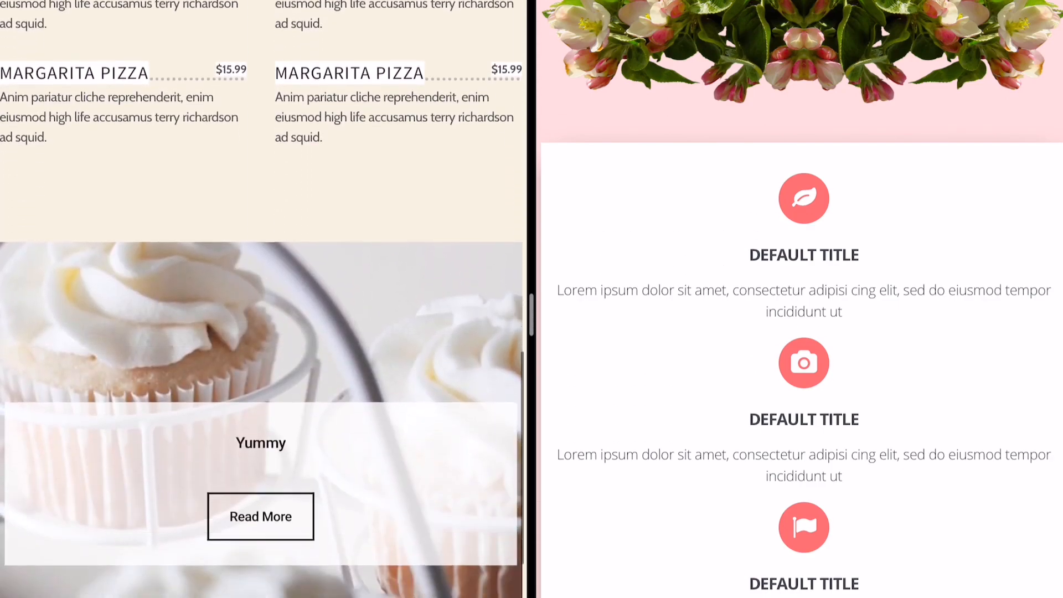
pyautogui.scroll(-3)
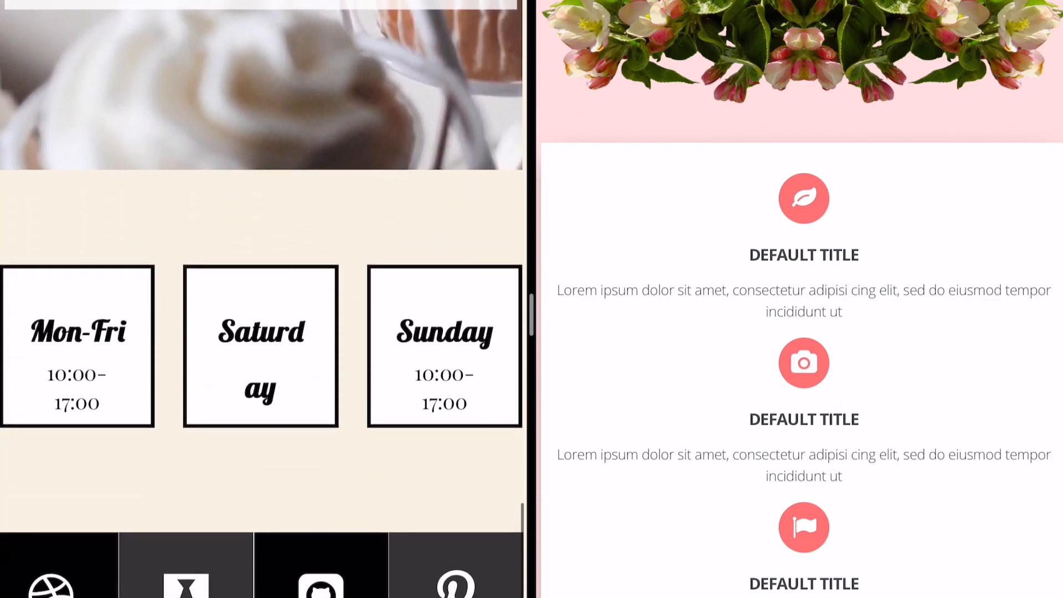
pyautogui.scroll(-3)
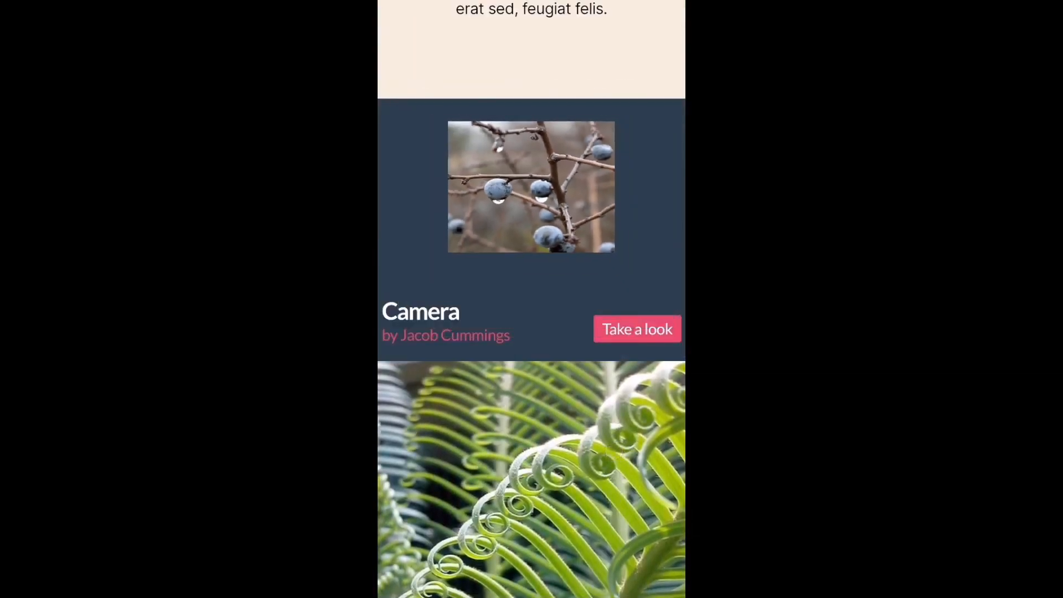
pyautogui.scroll(-3)
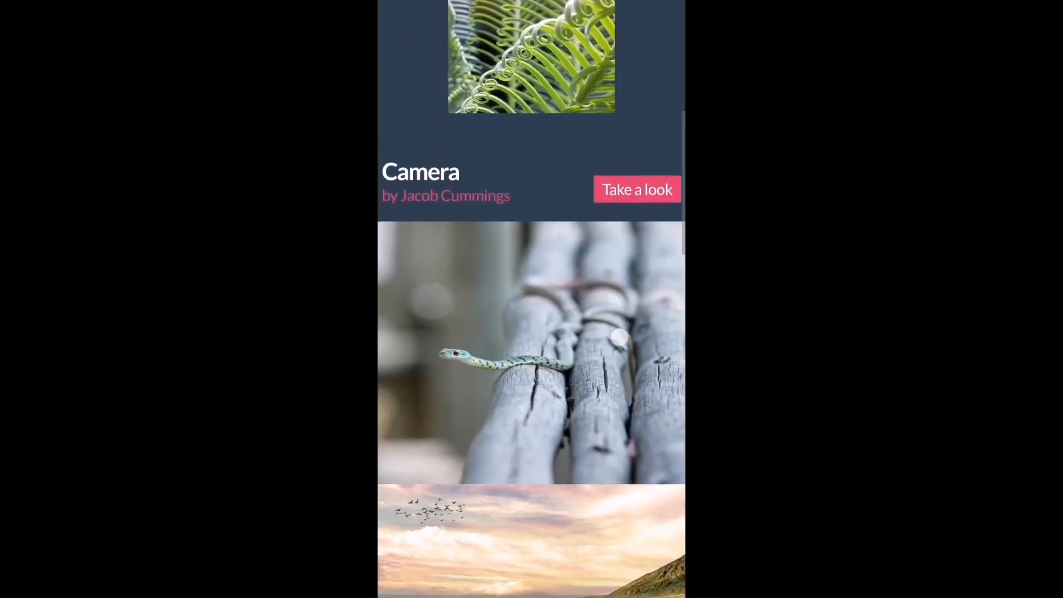
pyautogui.scroll(-3)
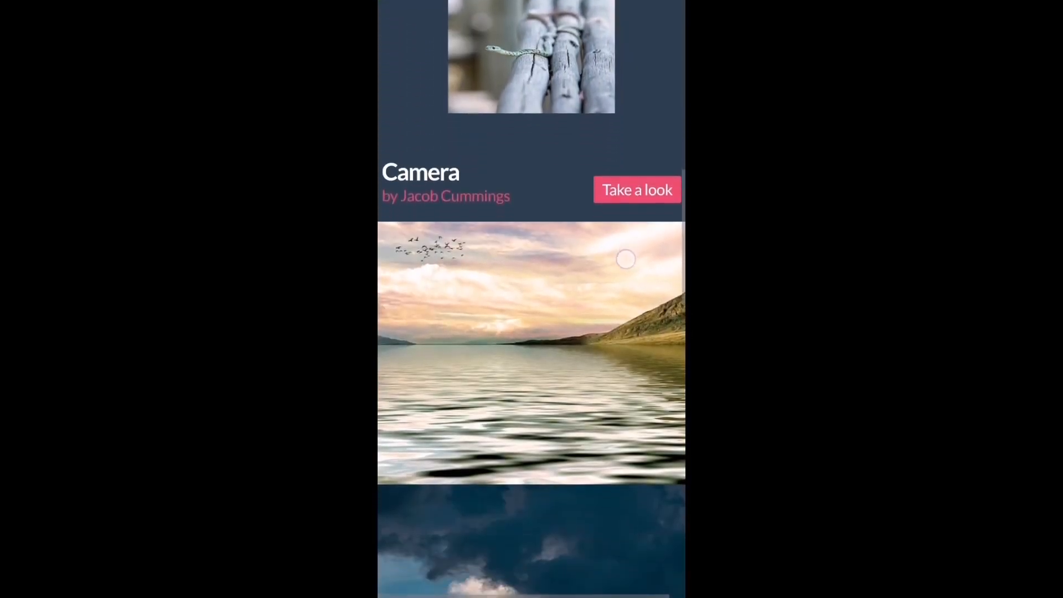
pyautogui.scroll(-3)
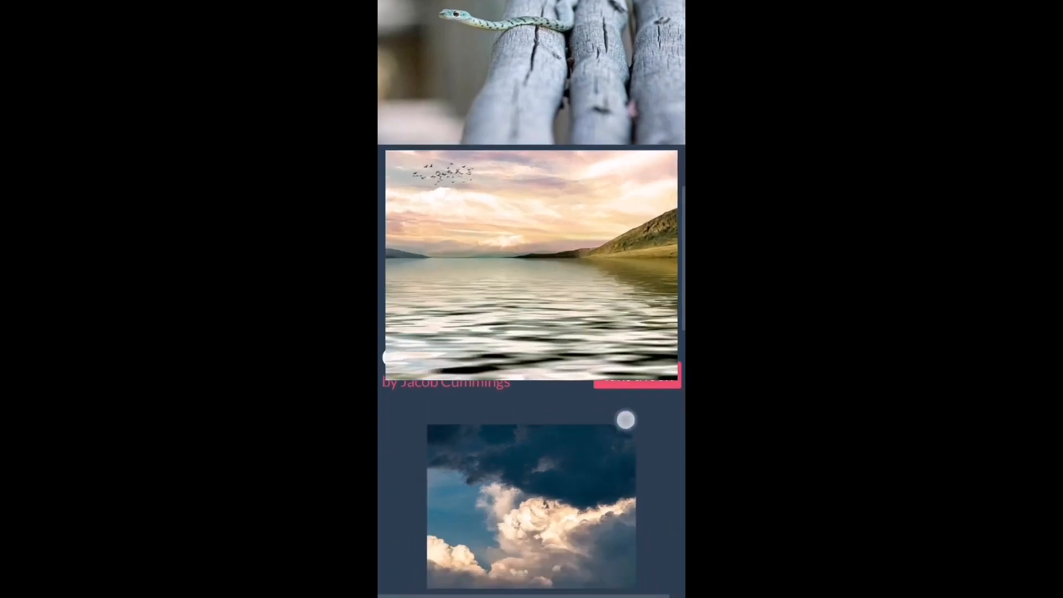